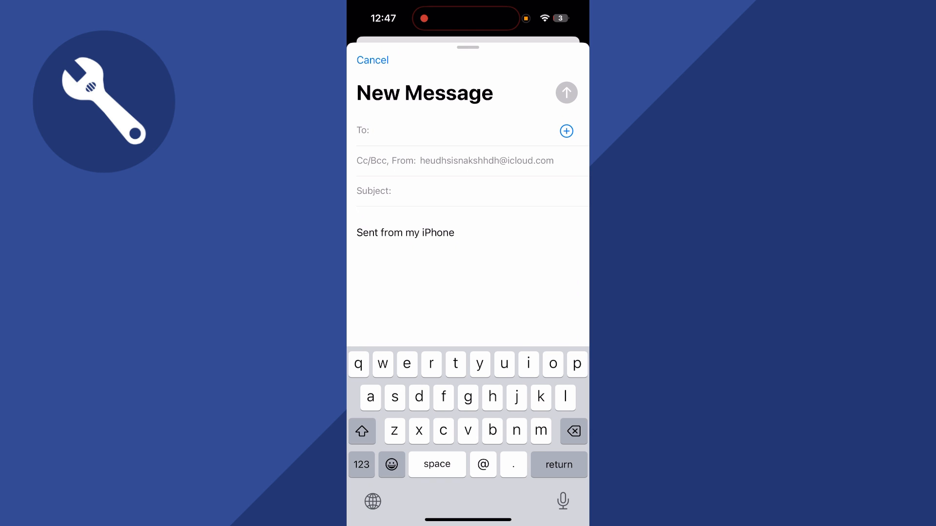
Cancel the empty New Message draft in Mail.
{"action": "left_click", "coordinate": [372, 60]}
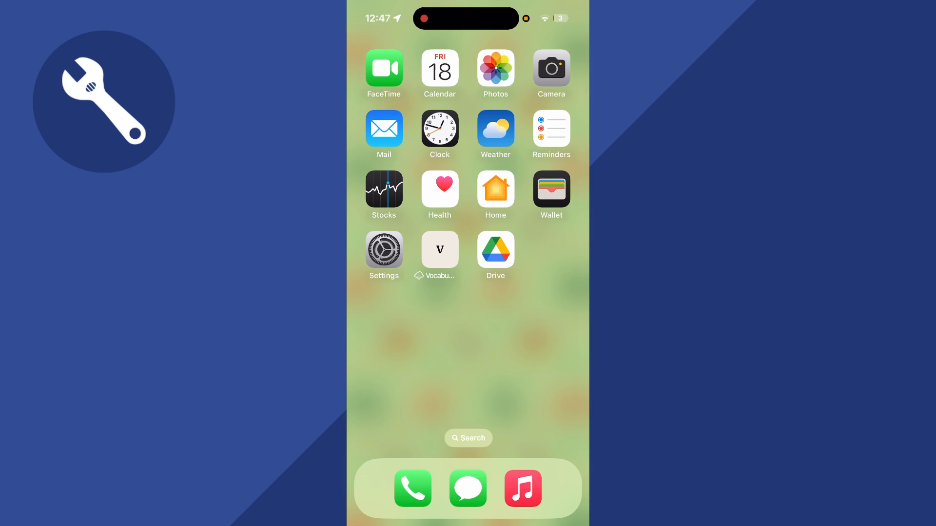
Open Settings and flip the Airplane Mode switch to reset connections.
{"action": "left_click", "coordinate": [384, 250]}
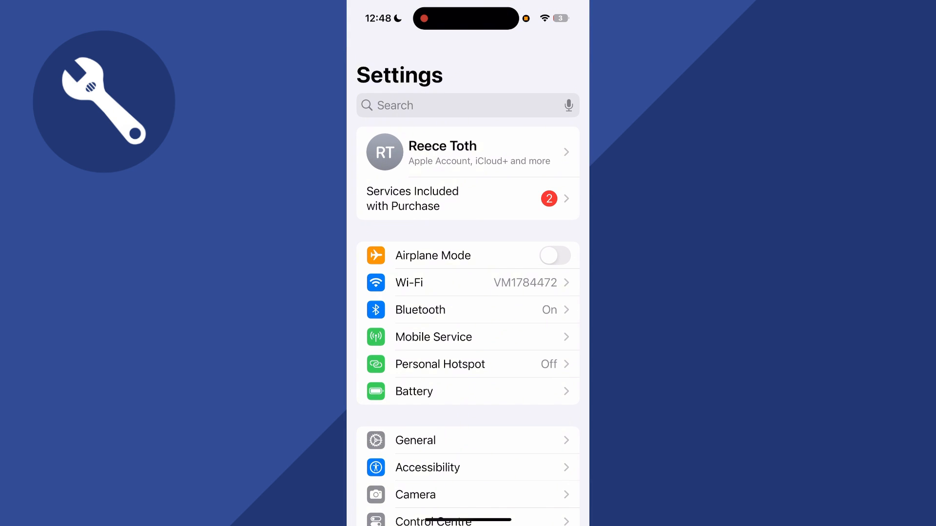
{"action": "left_click", "coordinate": [553, 255]}
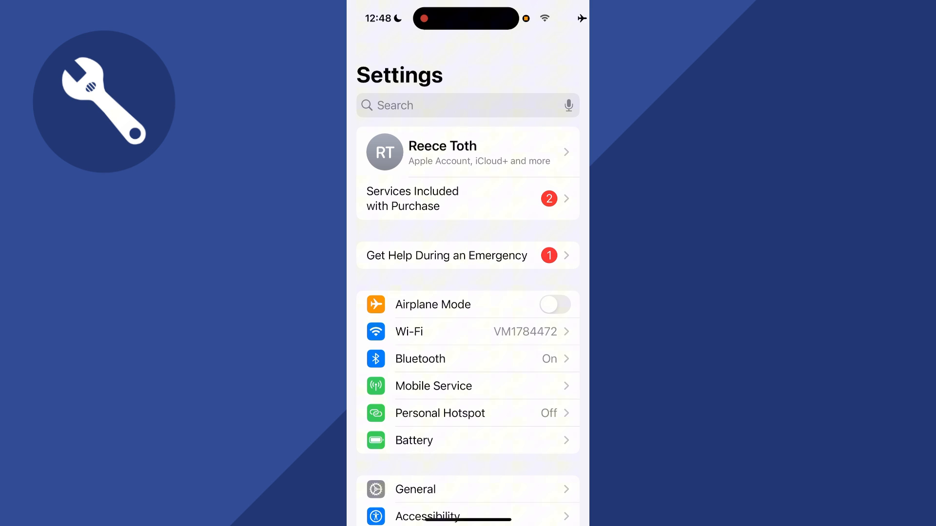
Go through Apps > Mail to the Mail Accounts page listing iCloud and Gmail.
{"action": "scroll", "scroll_direction": "down", "scroll_amount": 3}
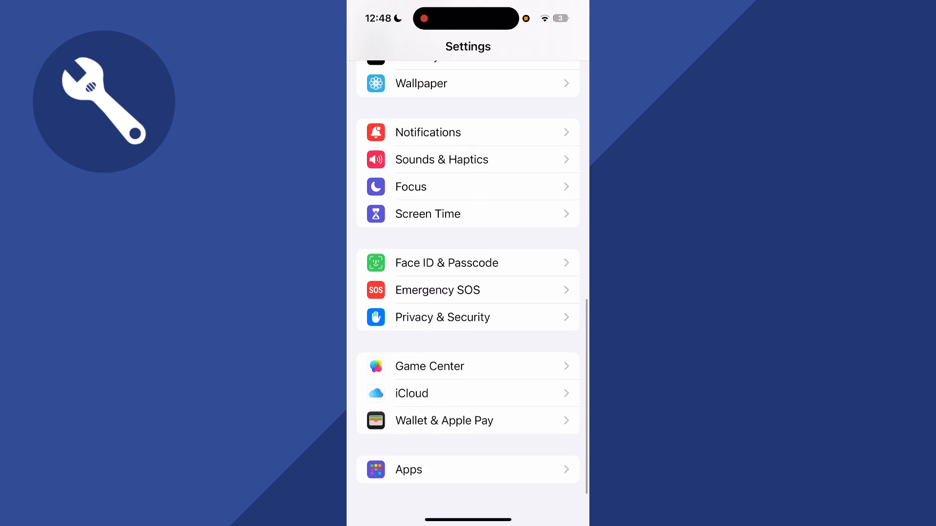
{"action": "left_click", "coordinate": [408, 470]}
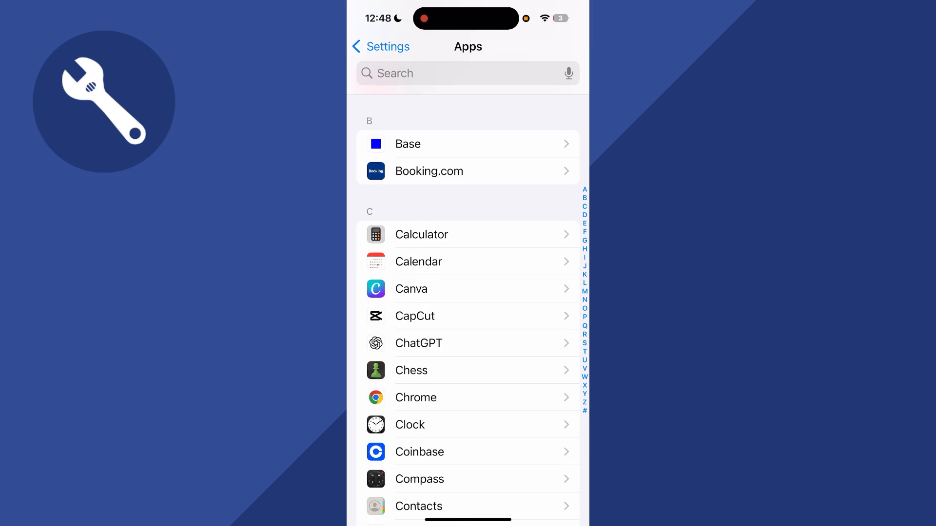
{"action": "scroll", "scroll_direction": "down", "scroll_amount": 3}
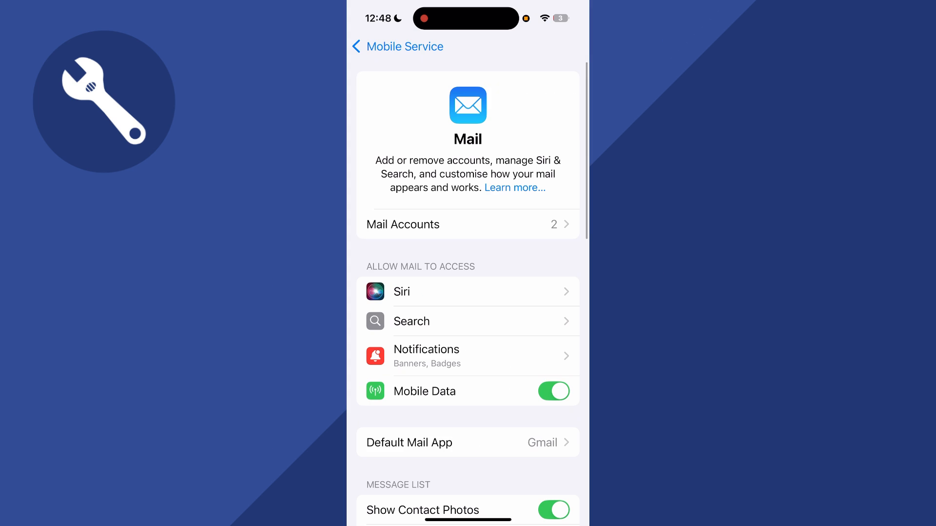
{"action": "left_click", "coordinate": [467, 224]}
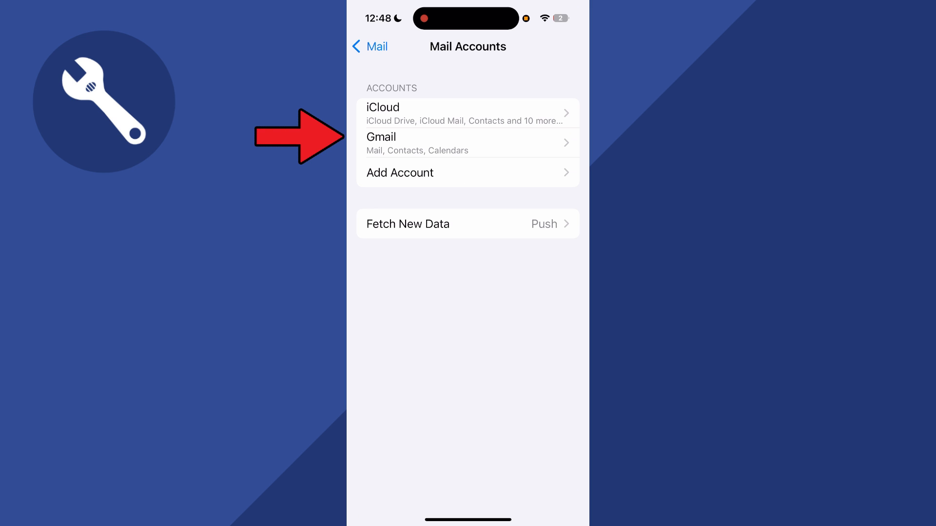
Open the Gmail account and delete it from the phone.
{"action": "left_click", "coordinate": [467, 143]}
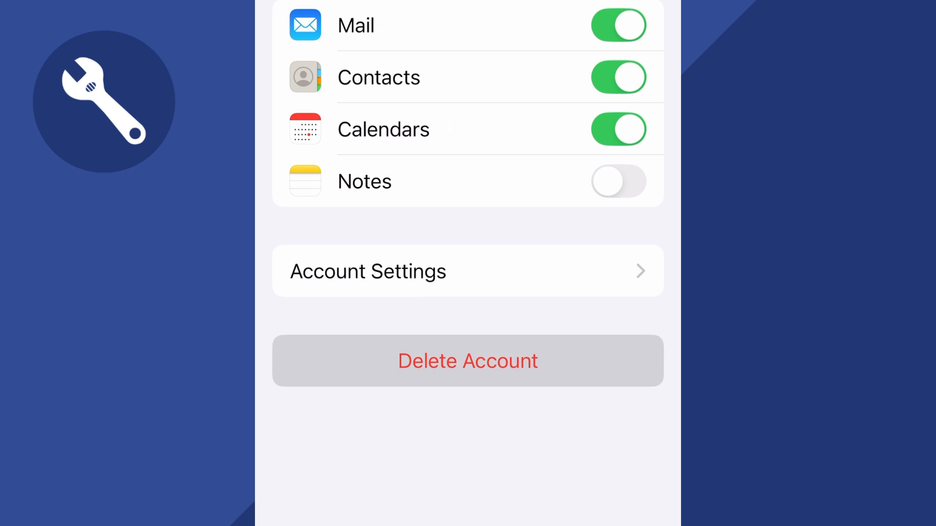
{"action": "left_click", "coordinate": [468, 360]}
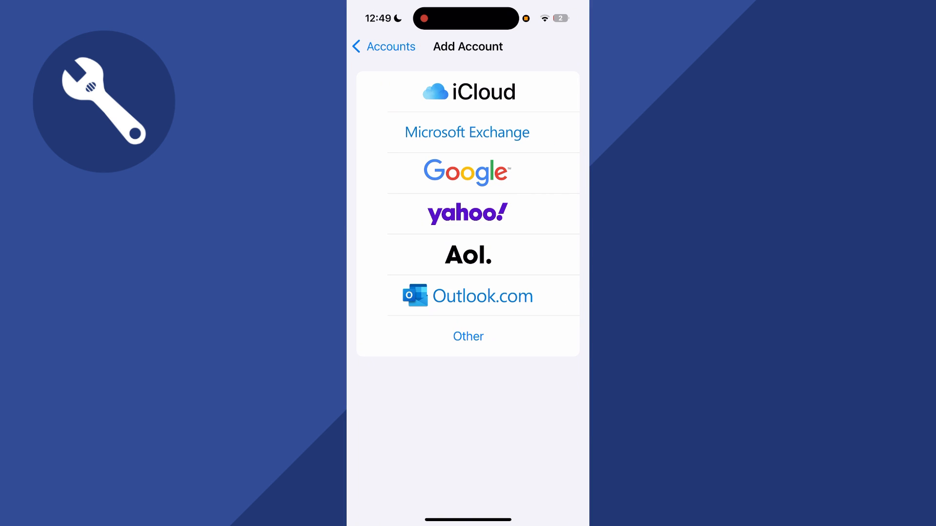
Choose Google as the provider to re-add the Gmail account.
{"action": "left_click", "coordinate": [467, 172]}
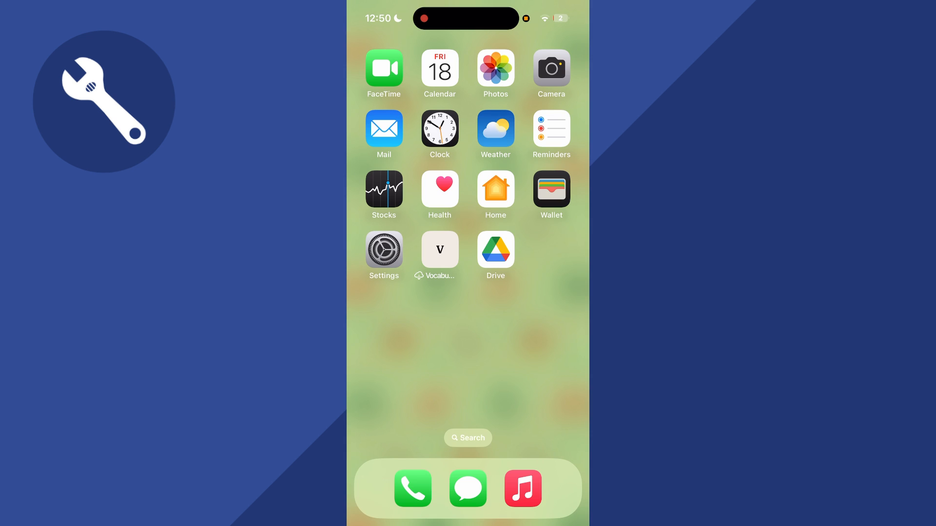
Open Settings > General > iPhone Storage and scroll the app list toward Mail.
{"action": "left_click", "coordinate": [384, 250]}
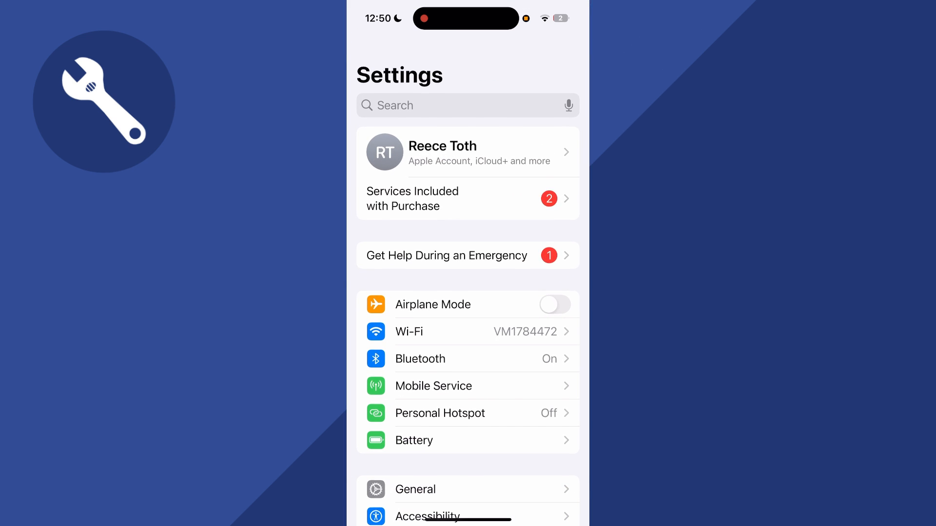
{"action": "left_click", "coordinate": [415, 489]}
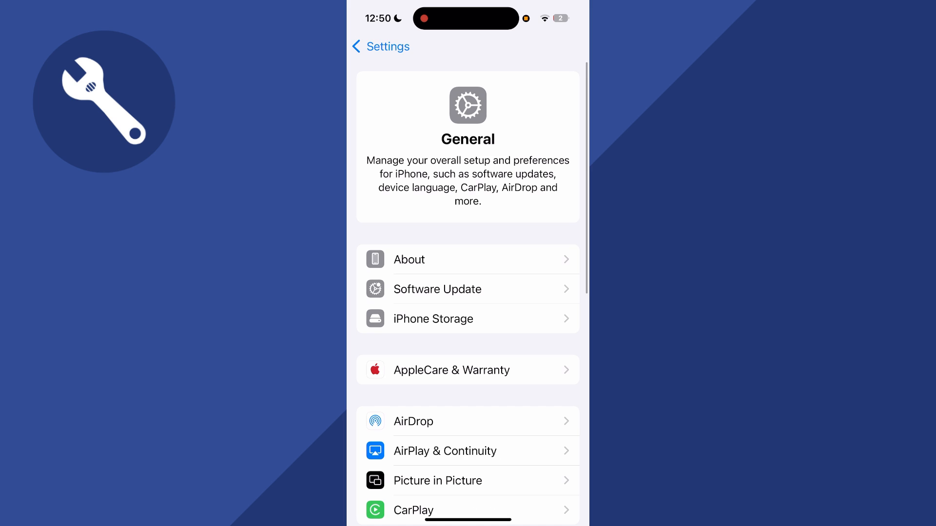
{"action": "left_click", "coordinate": [434, 319]}
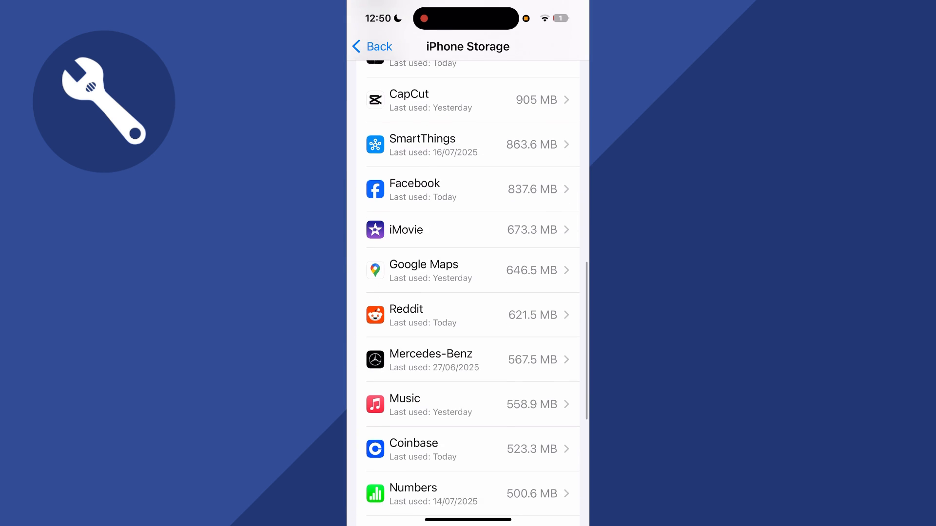
{"action": "scroll", "scroll_direction": "down", "scroll_amount": 3}
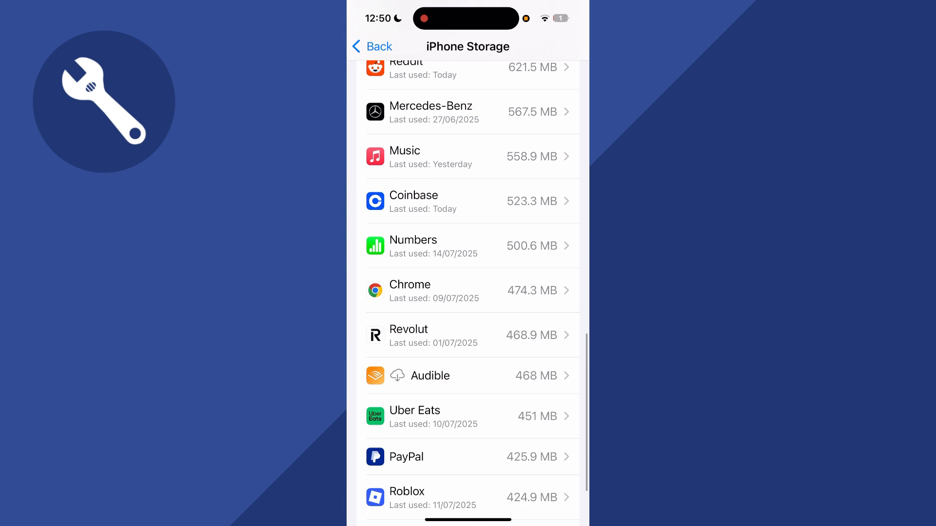
{"action": "scroll", "scroll_direction": "down", "scroll_amount": 3}
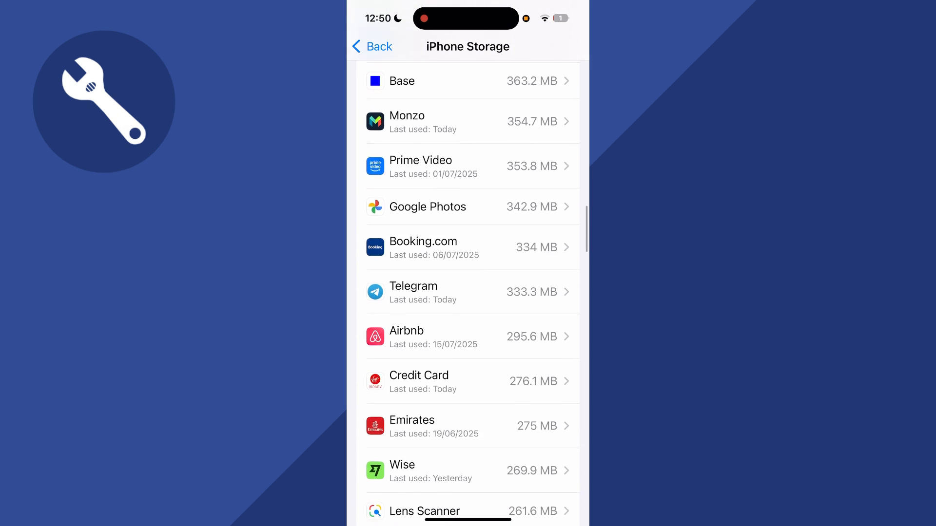
{"action": "scroll", "scroll_direction": "down", "scroll_amount": 3}
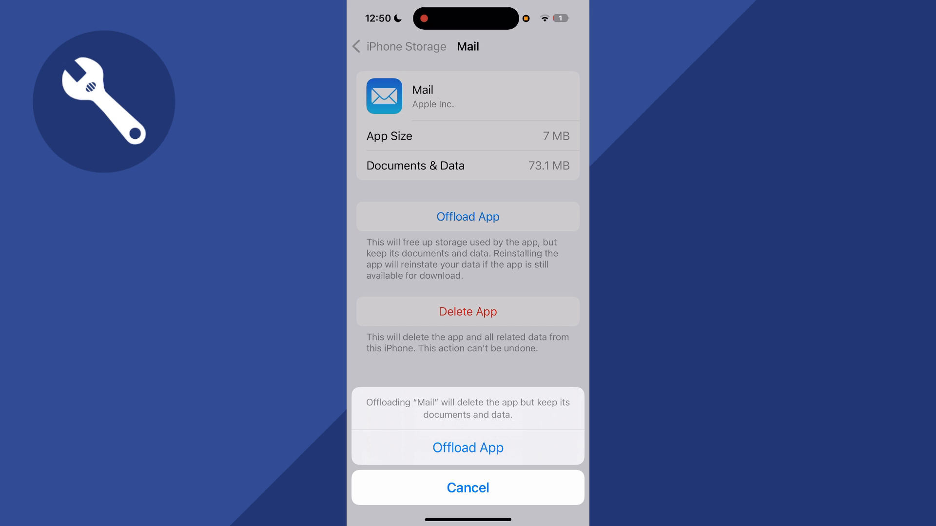
Confirm Offload App, reinstall Mail, and launch Mail to check the inbox.
{"action": "left_click", "coordinate": [468, 447]}
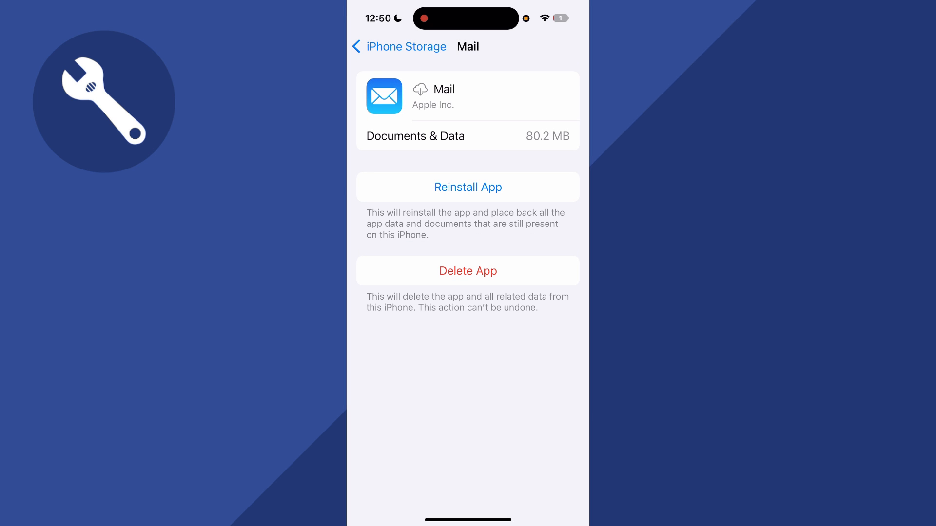
{"action": "left_click", "coordinate": [467, 187]}
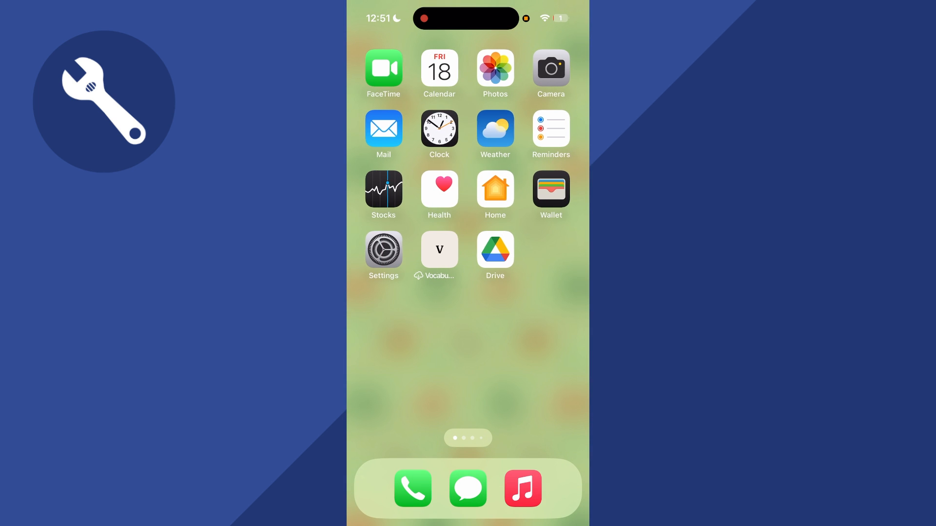
{"action": "left_click", "coordinate": [383, 127]}
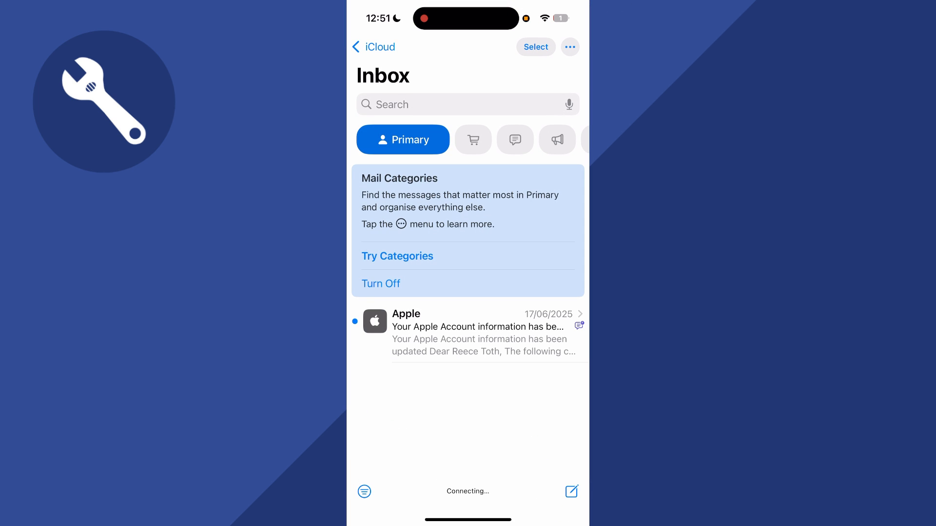